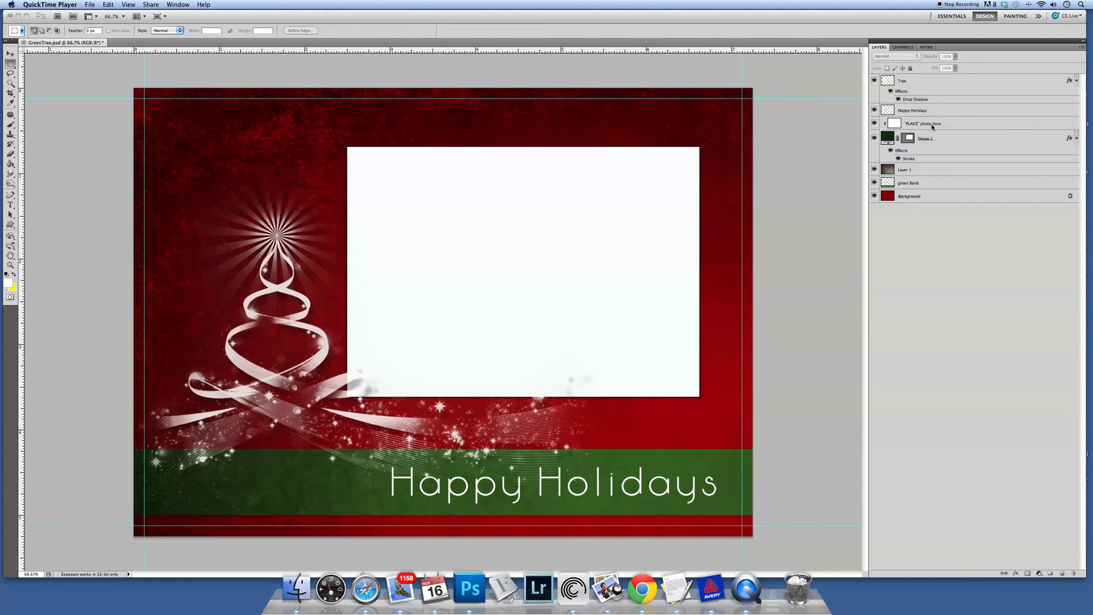
Select the 'PLACE photo here' placeholder layer and bring up the File menu.
{"action": "left_click", "coordinate": [923, 123]}
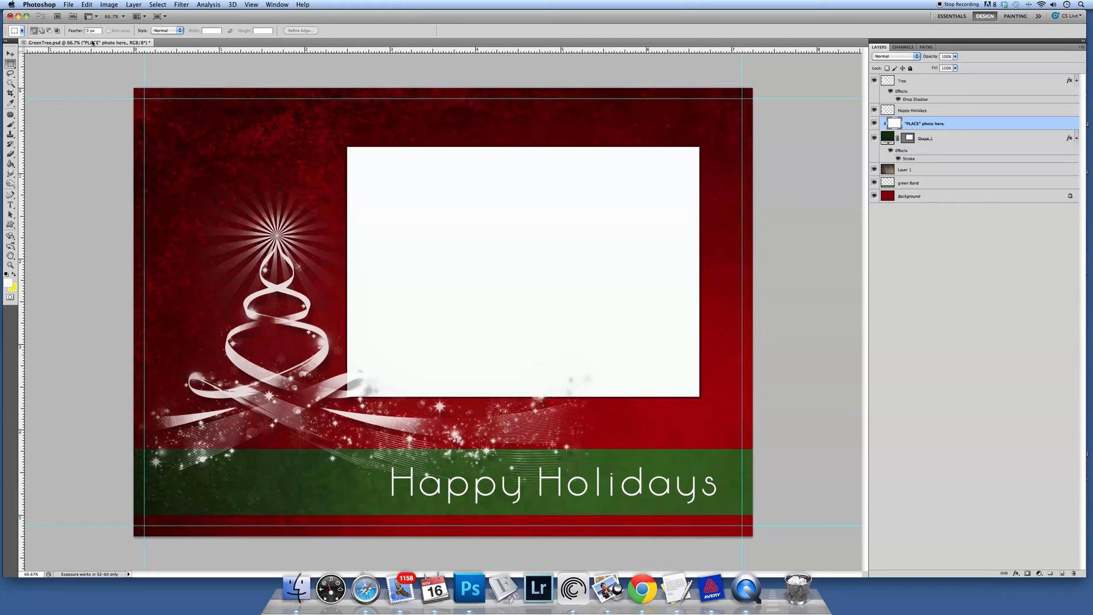
{"action": "left_click", "coordinate": [69, 5]}
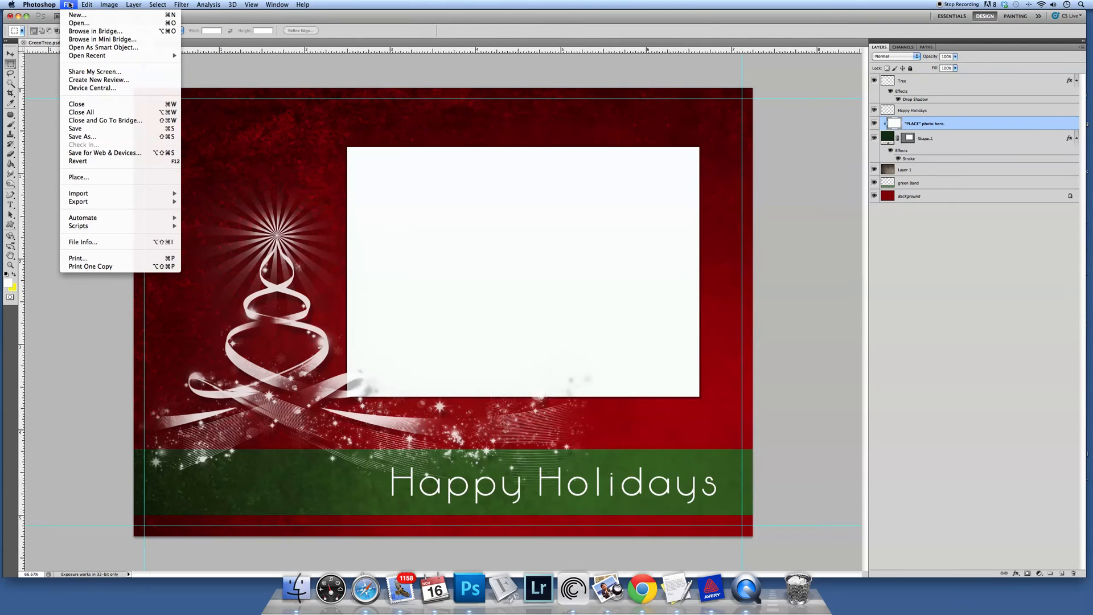
{"action": "mouse_move", "coordinate": [78, 176]}
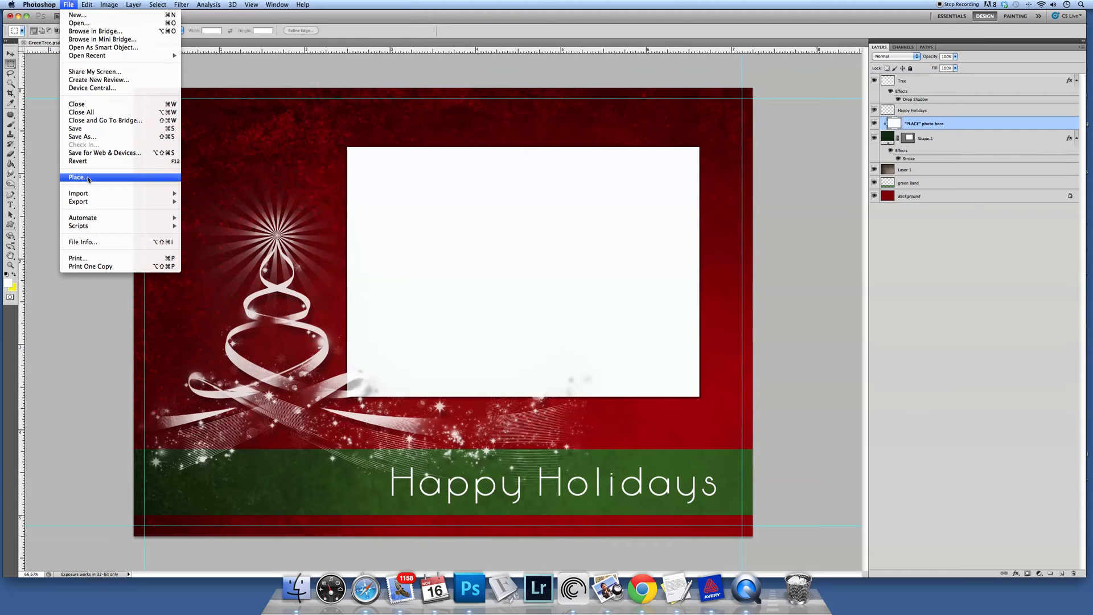
{"action": "mouse_move", "coordinate": [1053, 109]}
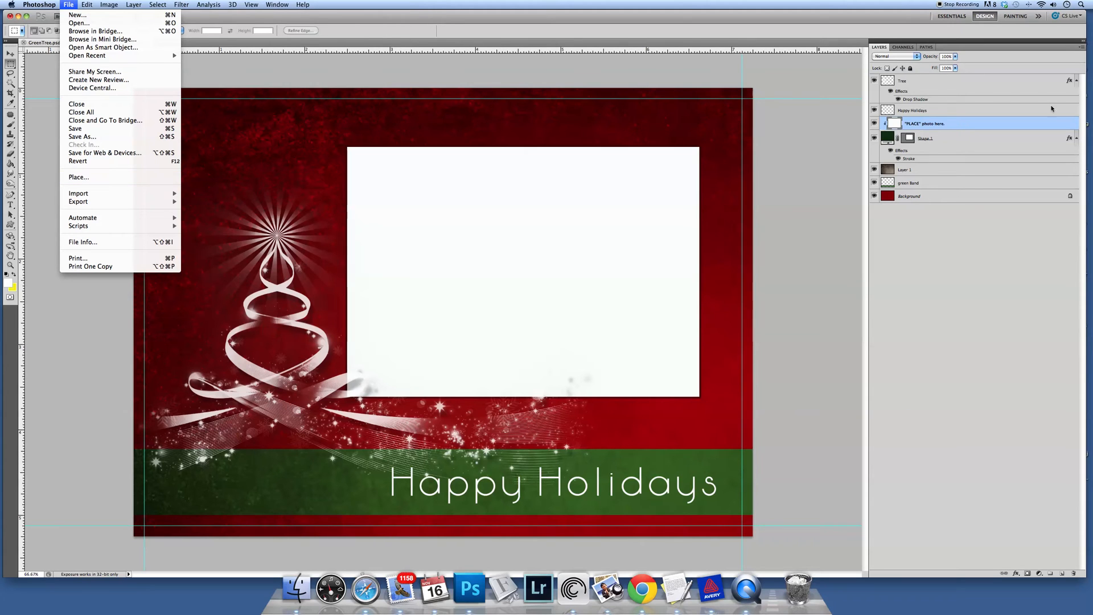
{"action": "mouse_move", "coordinate": [94, 31]}
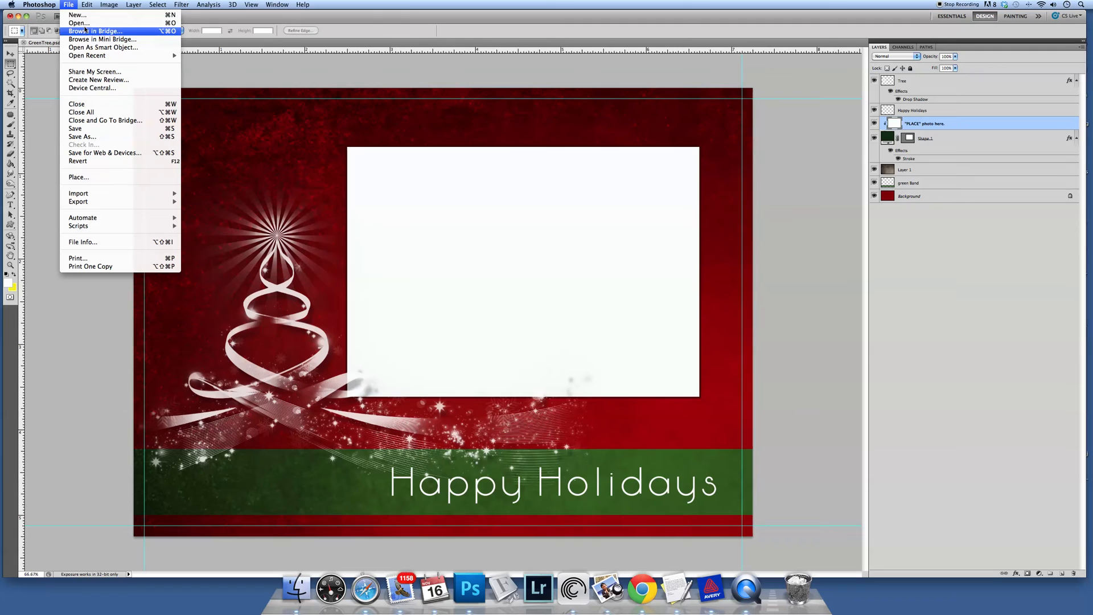
{"action": "mouse_move", "coordinate": [78, 177]}
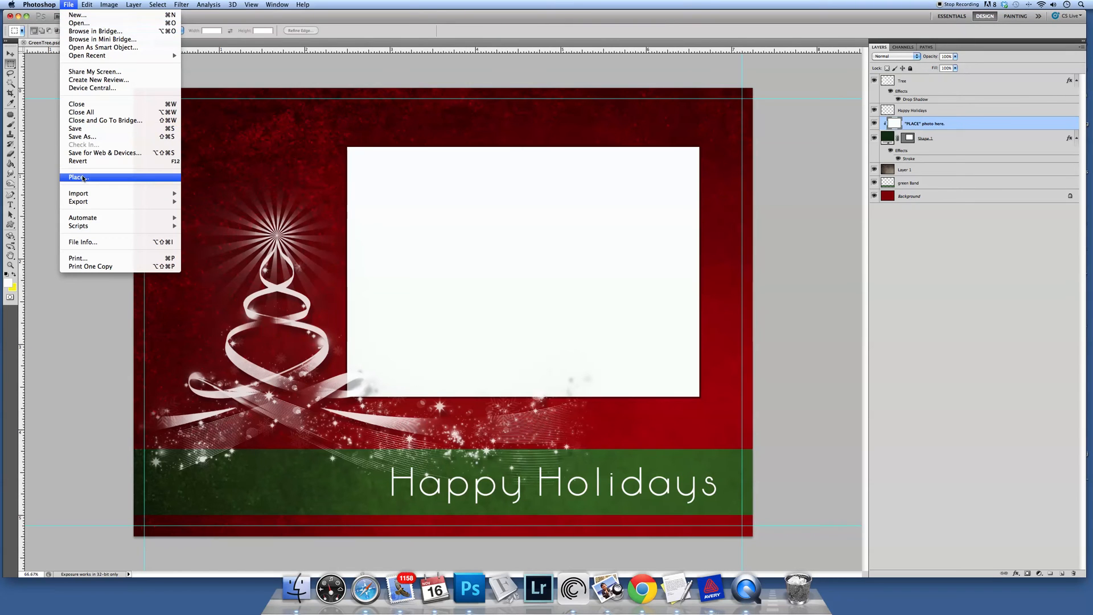
Place untitled-36.jpg from the Desktop into the holiday card.
{"action": "left_click", "coordinate": [77, 176]}
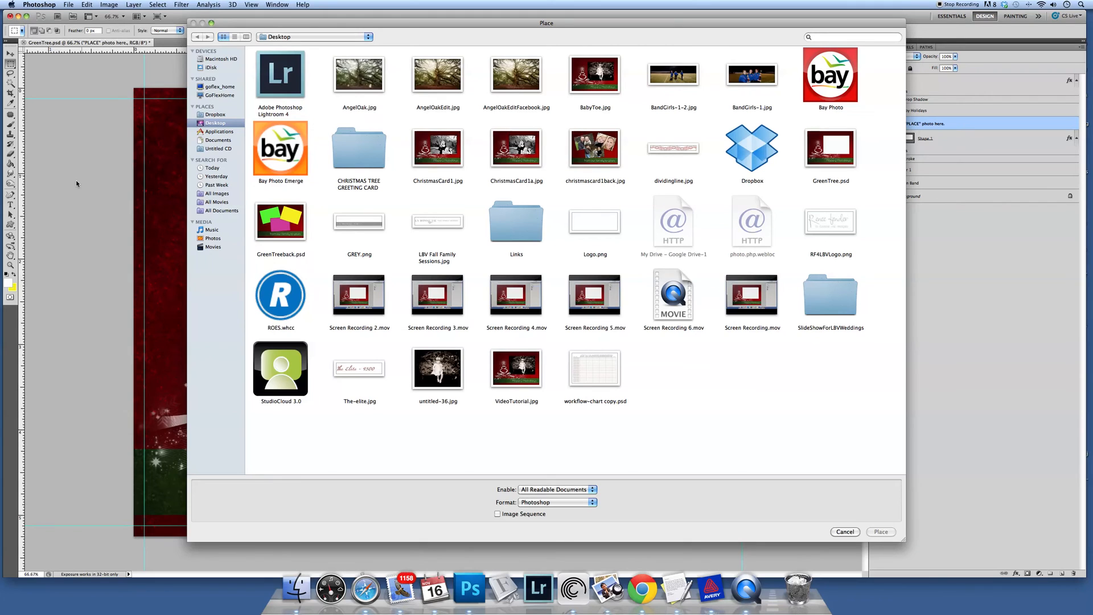
{"action": "mouse_move", "coordinate": [70, 257]}
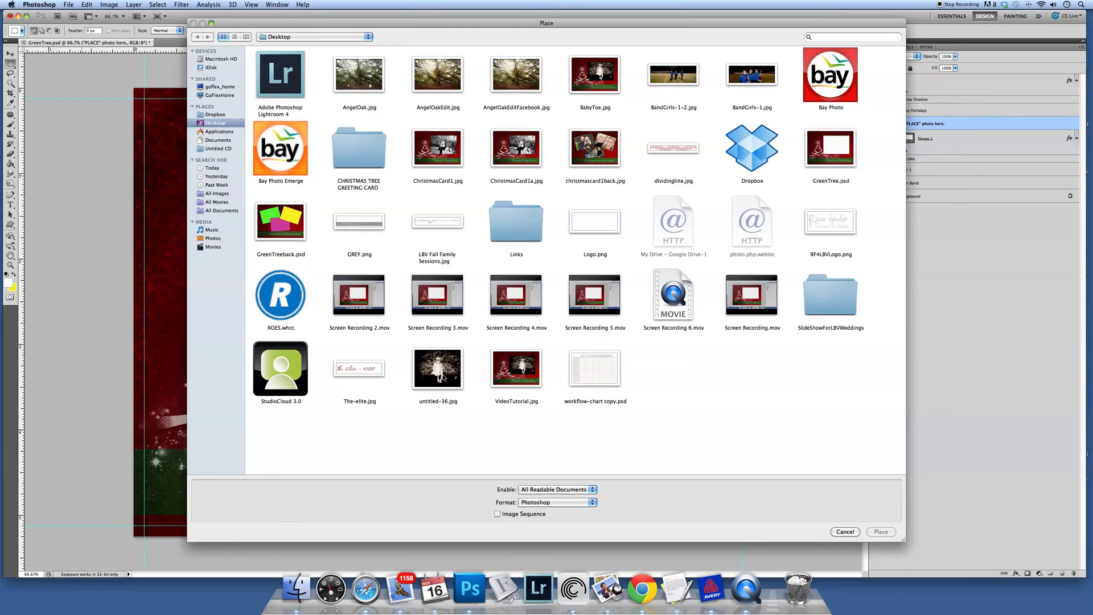
{"action": "left_click", "coordinate": [437, 369]}
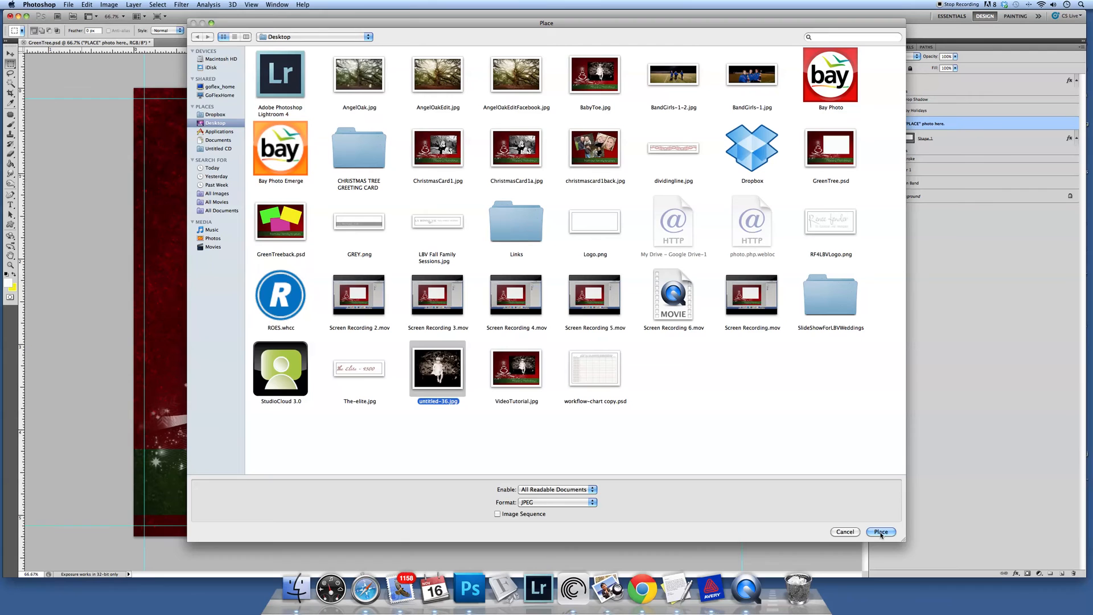
{"action": "left_click", "coordinate": [880, 531]}
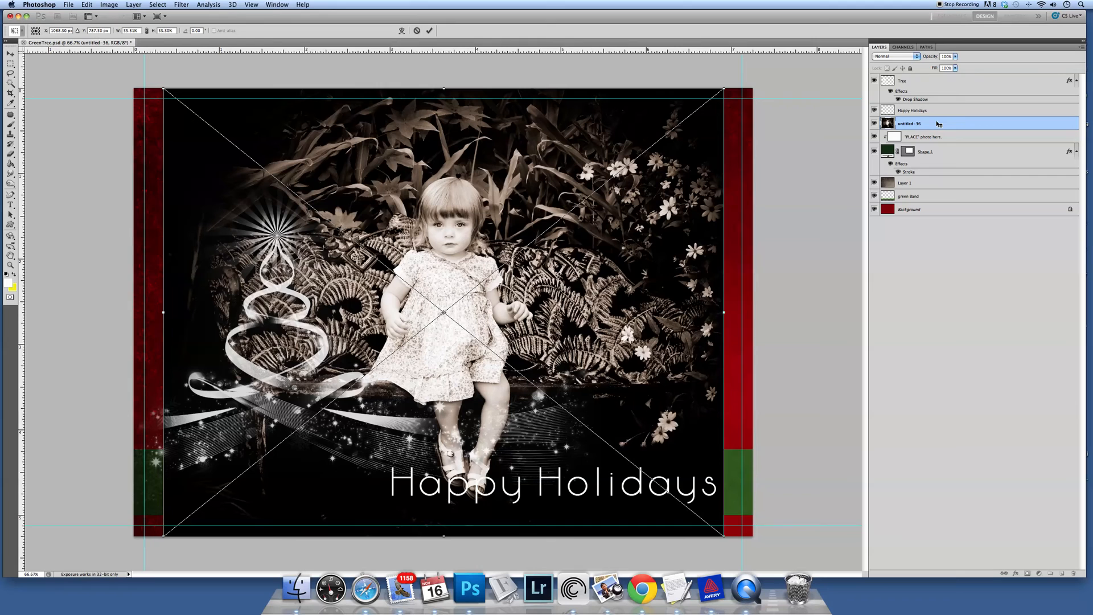
{"action": "mouse_move", "coordinate": [939, 125]}
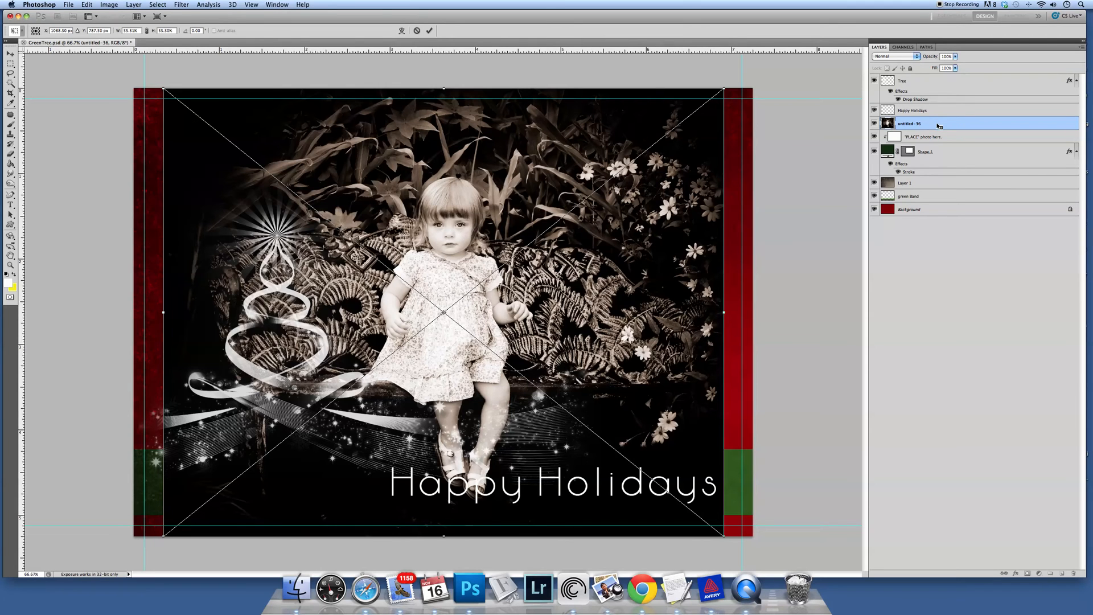
{"action": "mouse_move", "coordinate": [937, 127]}
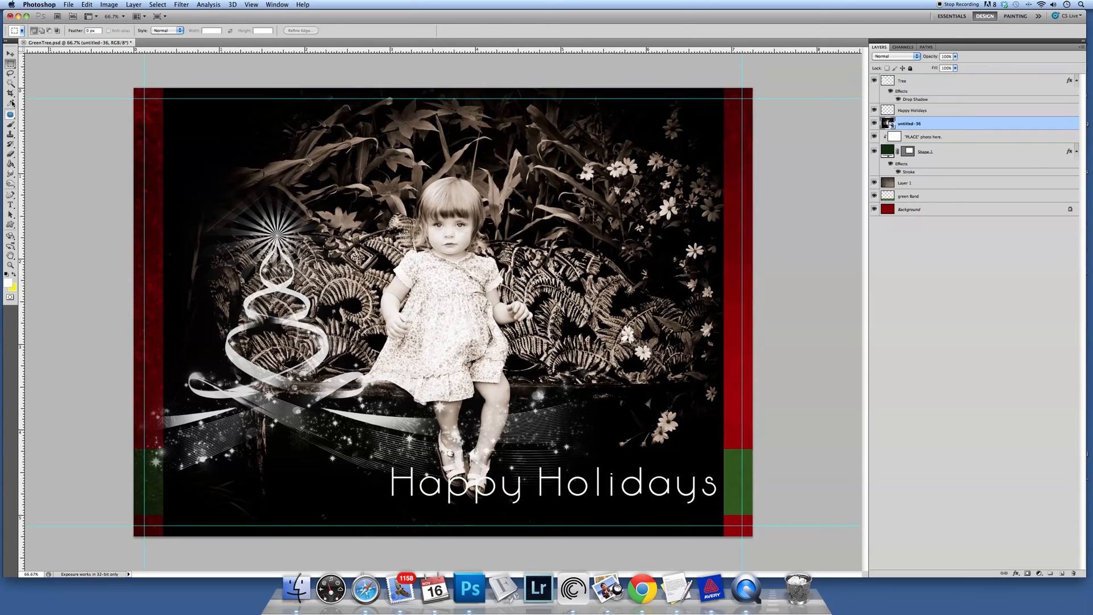
Commit the placed photo, cycling through Lasso, Marquee and Move tools, and open the layer's options.
{"action": "left_click", "coordinate": [10, 63]}
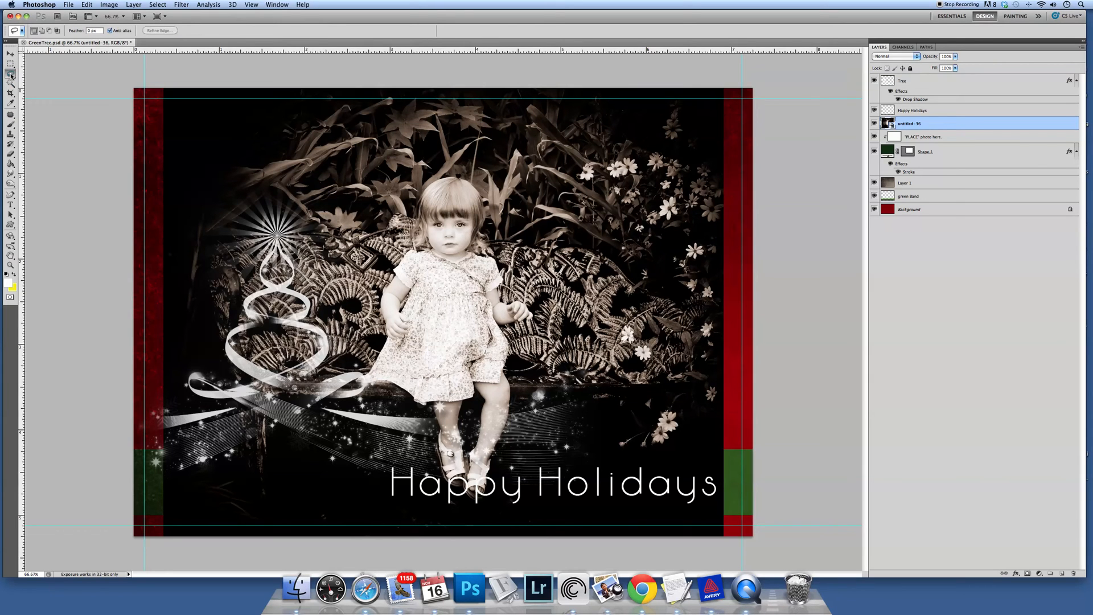
{"action": "left_click", "coordinate": [10, 55]}
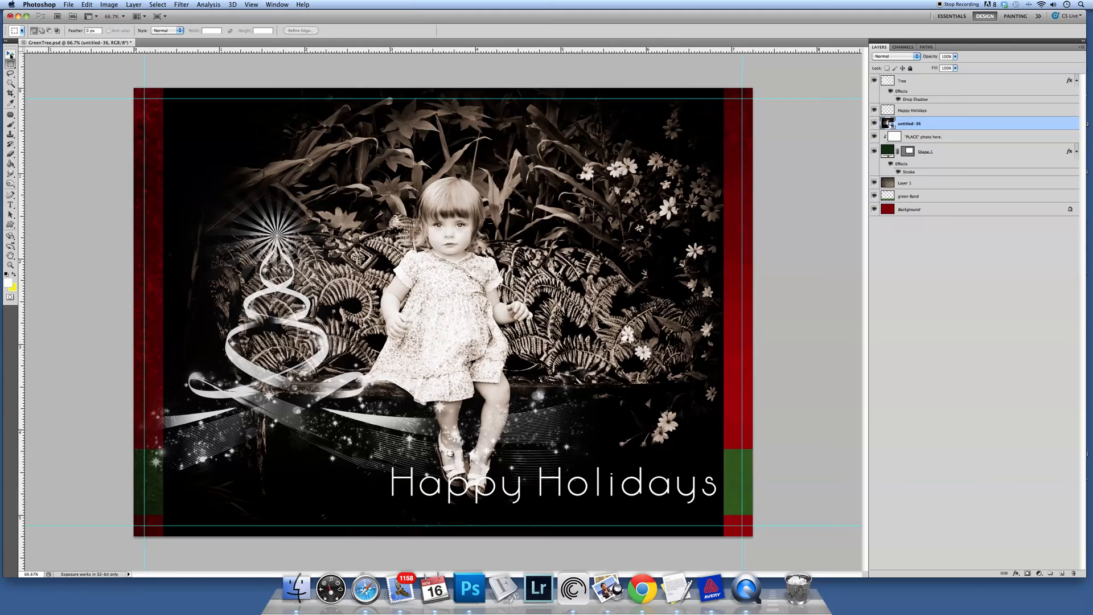
{"action": "left_click", "coordinate": [10, 55]}
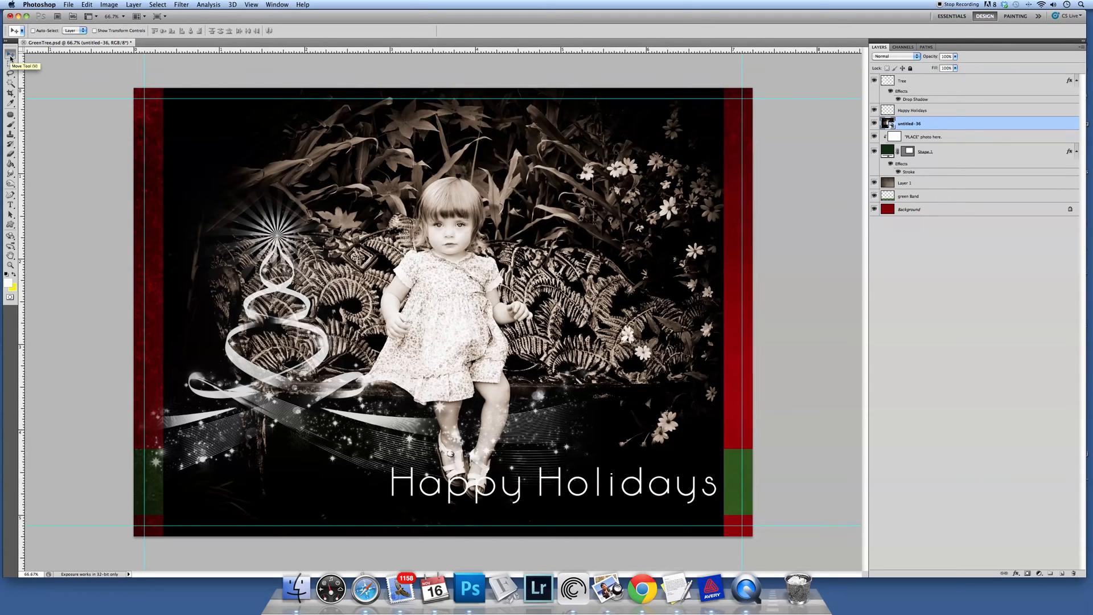
{"action": "mouse_move", "coordinate": [420, 234]}
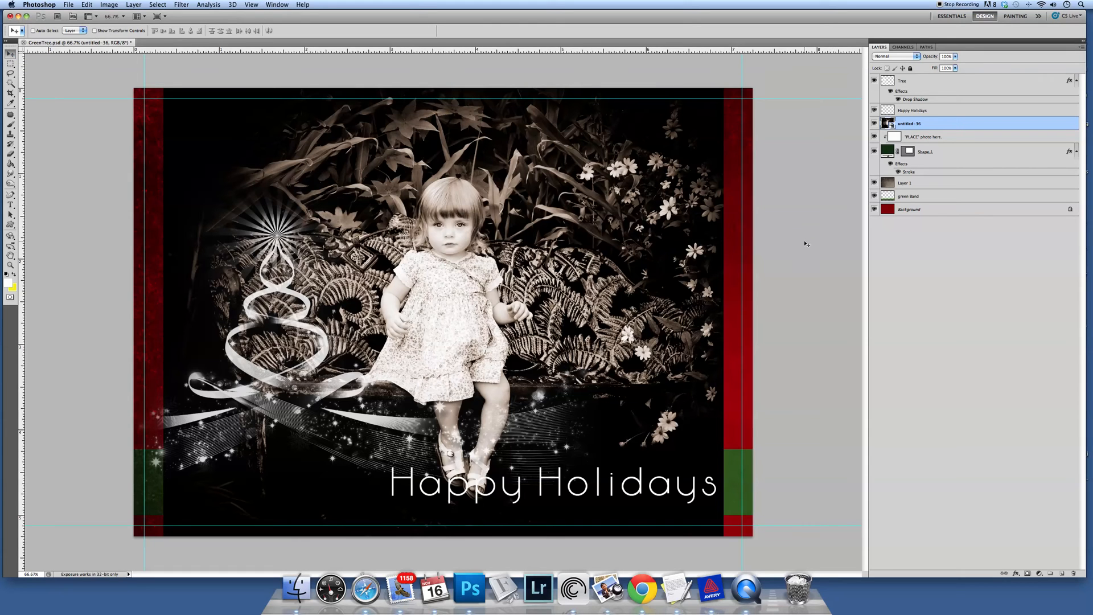
{"action": "mouse_move", "coordinate": [578, 239]}
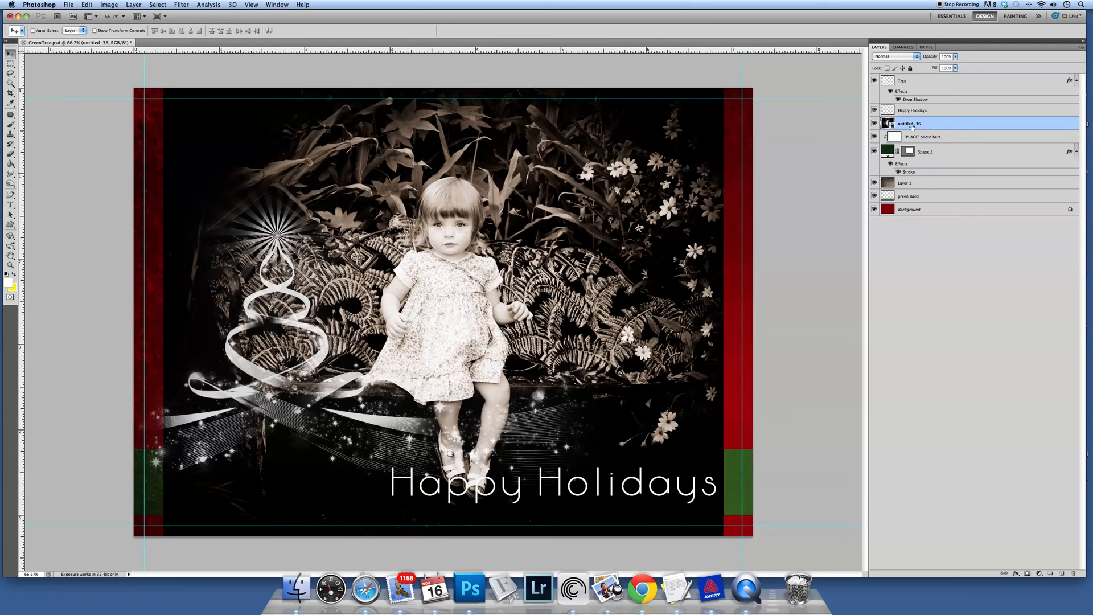
{"action": "mouse_move", "coordinate": [925, 124]}
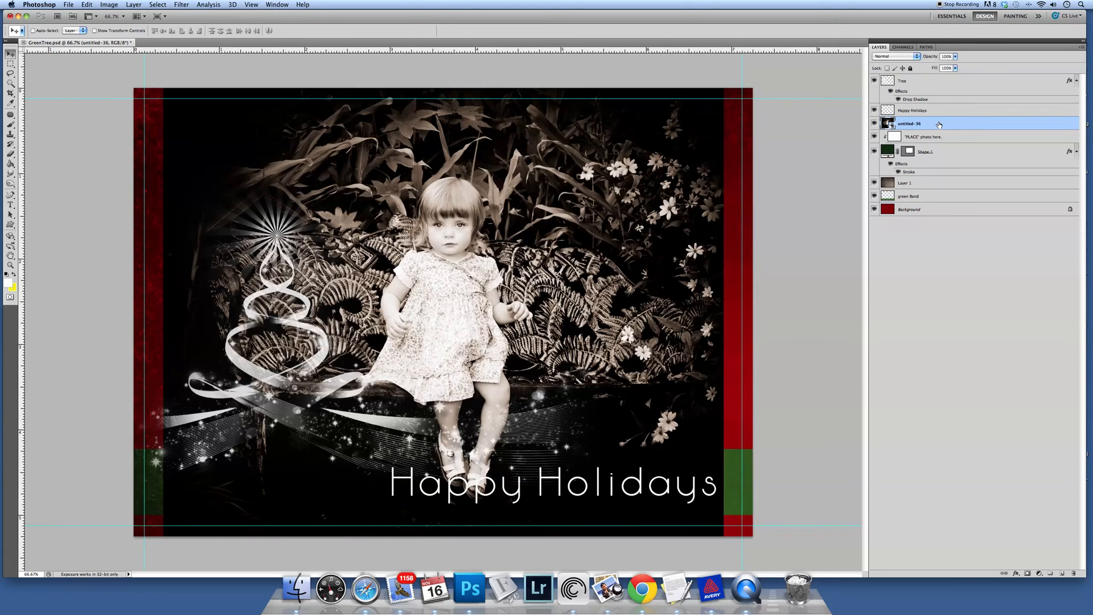
{"action": "right_click", "coordinate": [910, 124]}
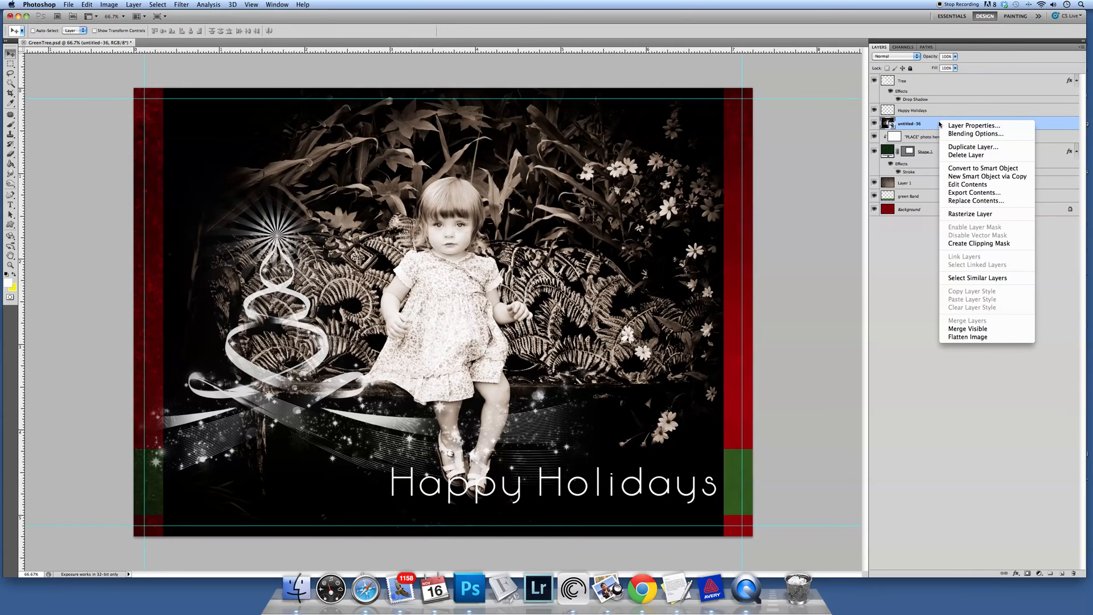
{"action": "mouse_move", "coordinate": [979, 243]}
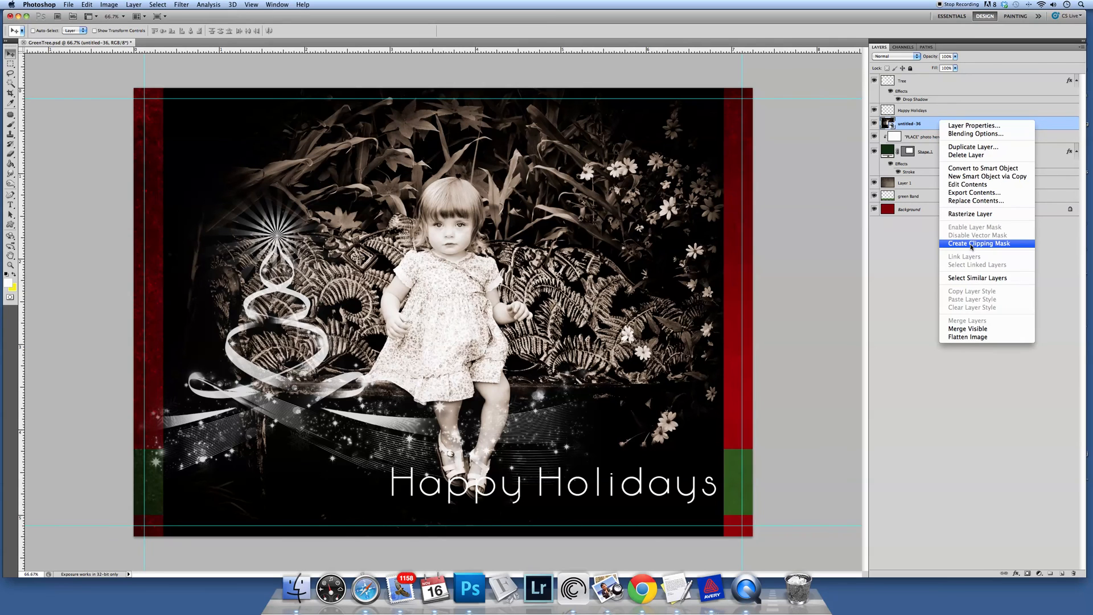
Create a clipping mask for untitled-36 over the placeholder, then reselect layers.
{"action": "left_click", "coordinate": [979, 243]}
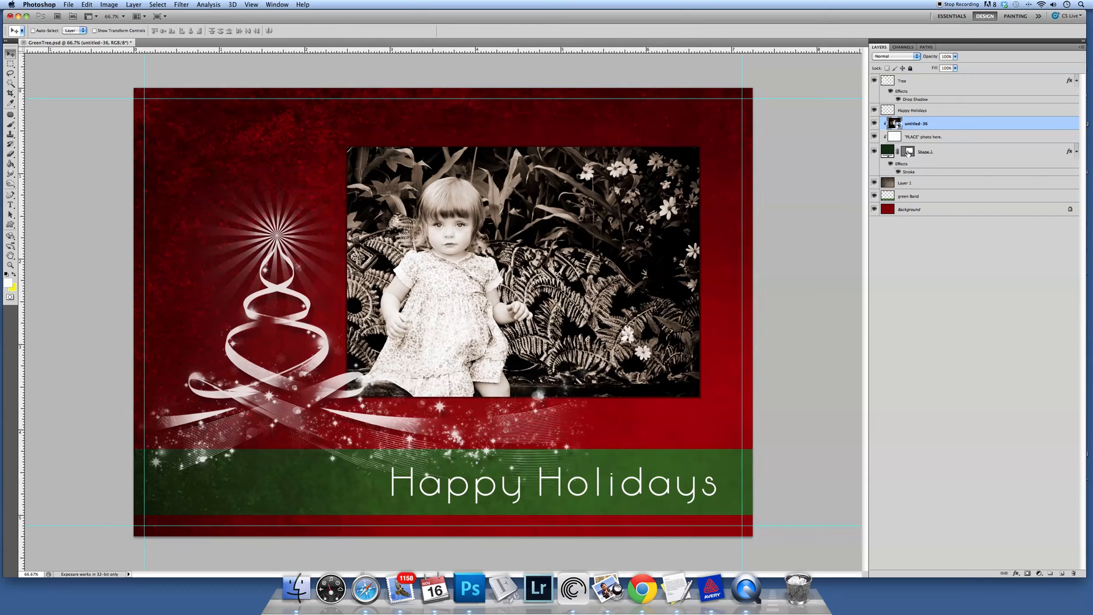
{"action": "left_click", "coordinate": [910, 151]}
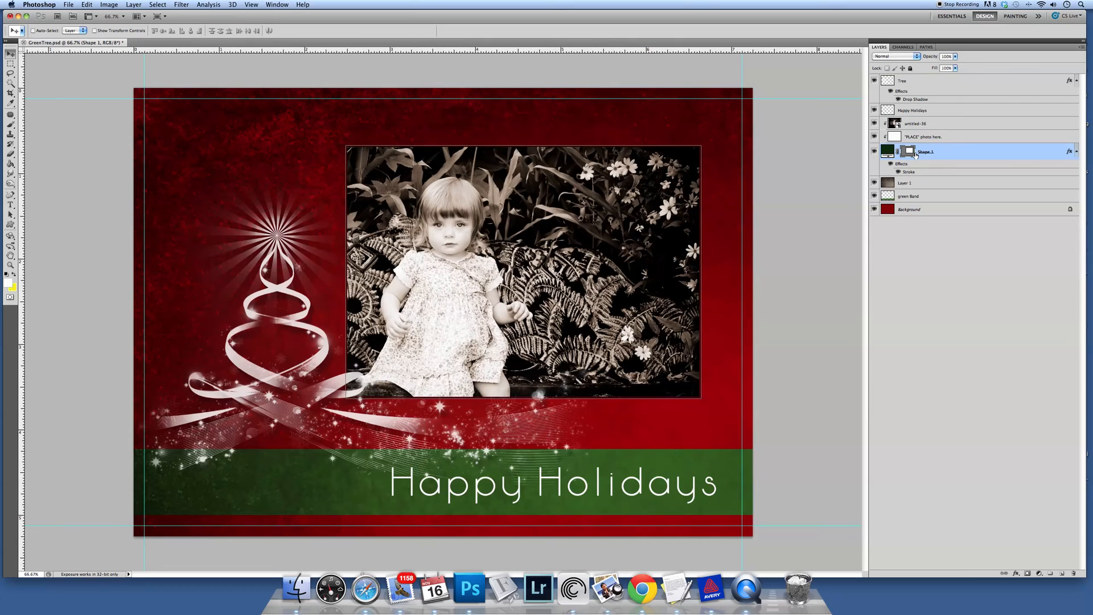
{"action": "mouse_move", "coordinate": [917, 130]}
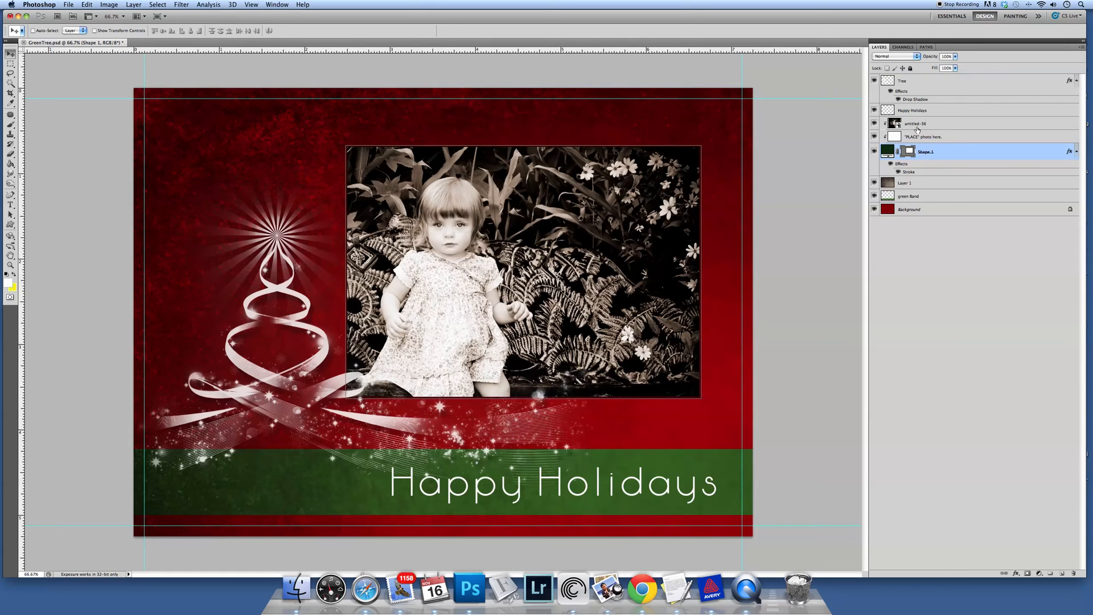
{"action": "left_click", "coordinate": [917, 124]}
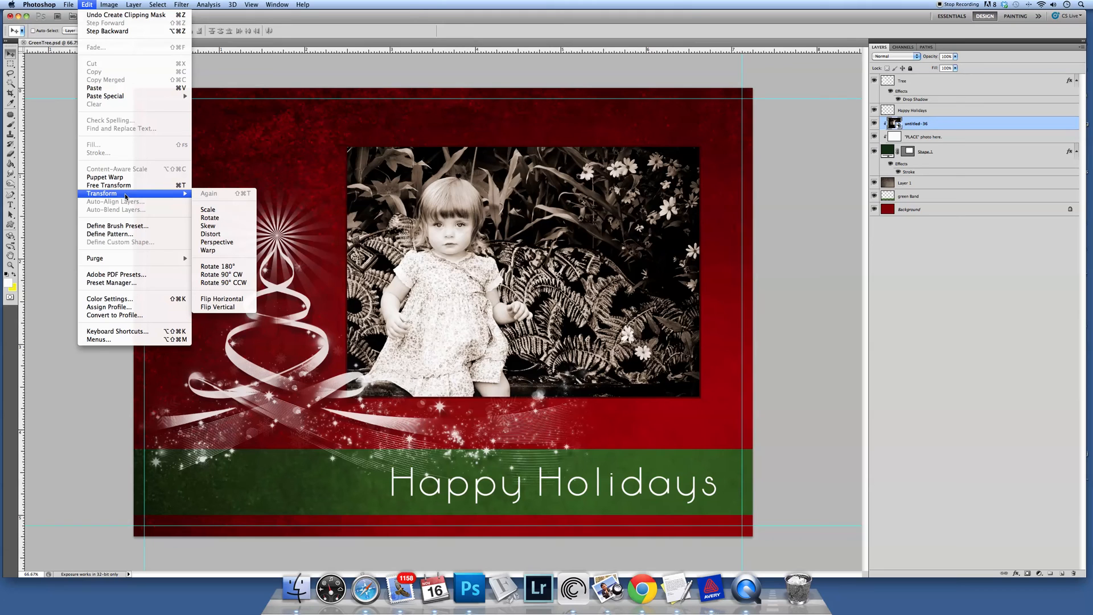
{"action": "mouse_move", "coordinate": [207, 210]}
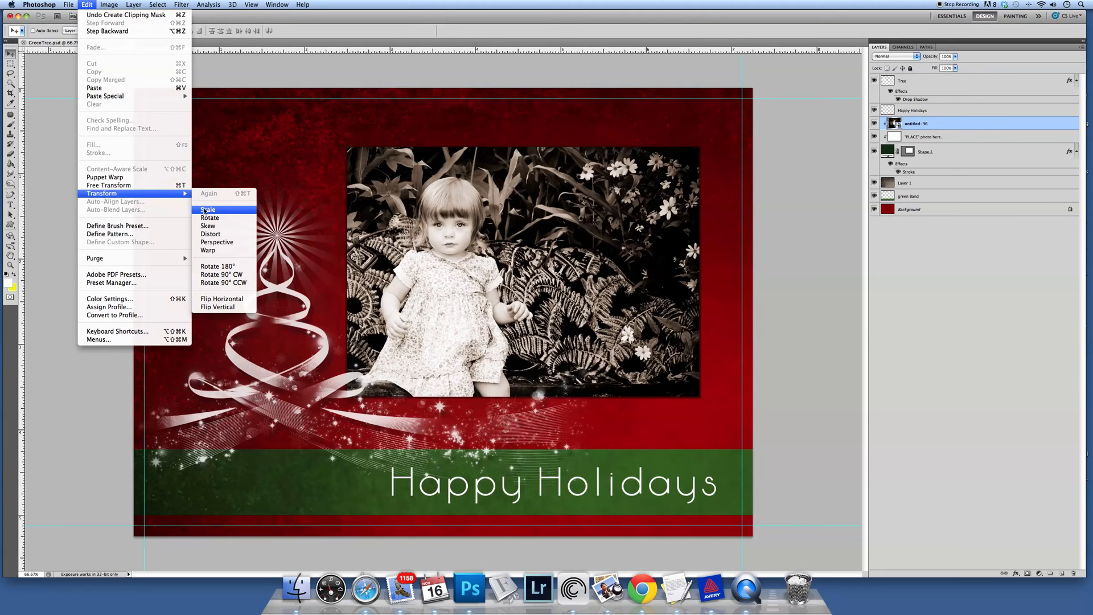
Start Edit > Transform > Scale on the clipped girl photo.
{"action": "left_click", "coordinate": [208, 209]}
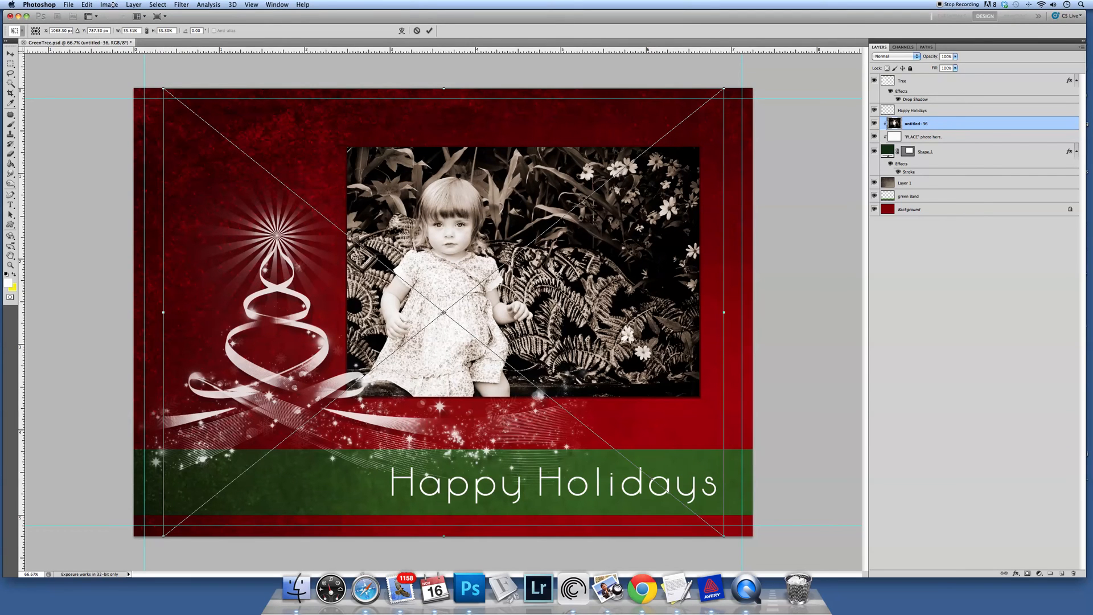
Drag the top-left transform handle inward to shrink the girl photo.
{"action": "left_click", "coordinate": [87, 4]}
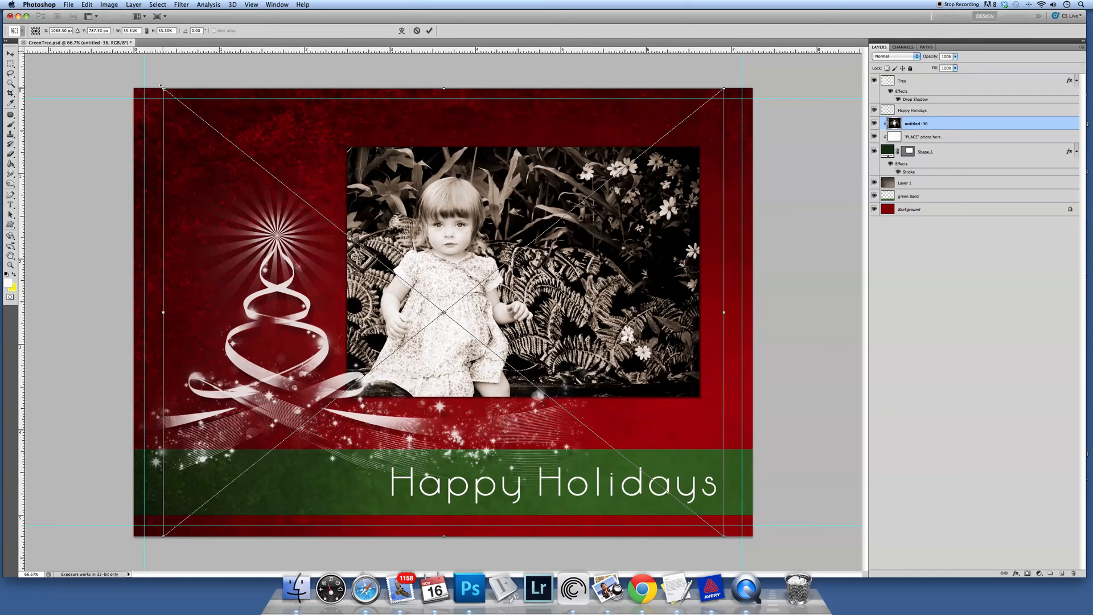
{"action": "mouse_move", "coordinate": [181, 114]}
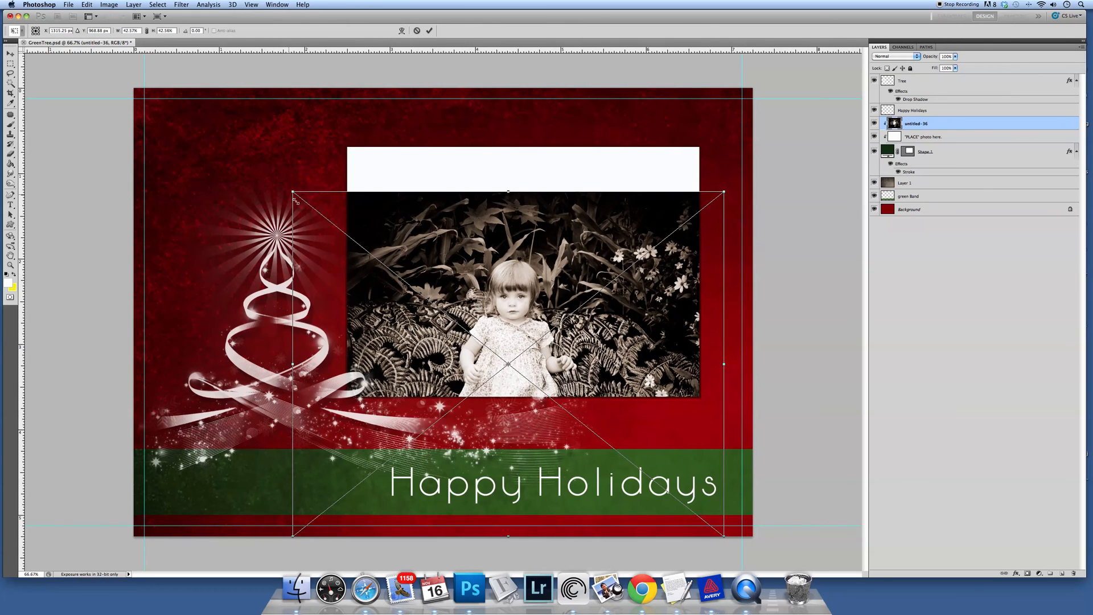
{"action": "left_click_drag", "start_coordinate": [292, 194], "coordinate": [316, 212]}
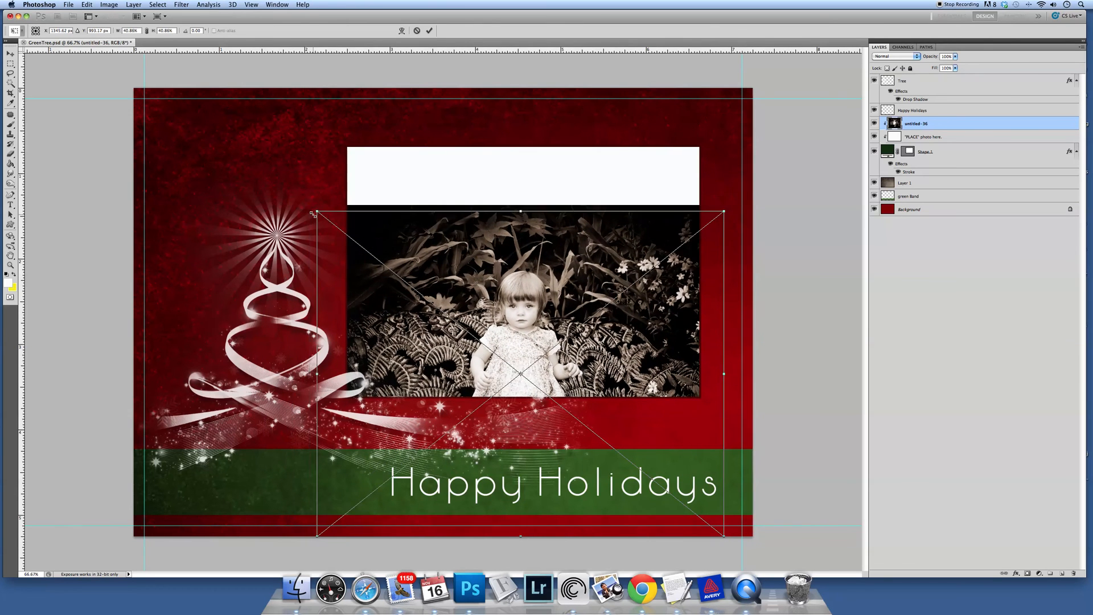
{"action": "left_click_drag", "start_coordinate": [317, 212], "coordinate": [328, 223]}
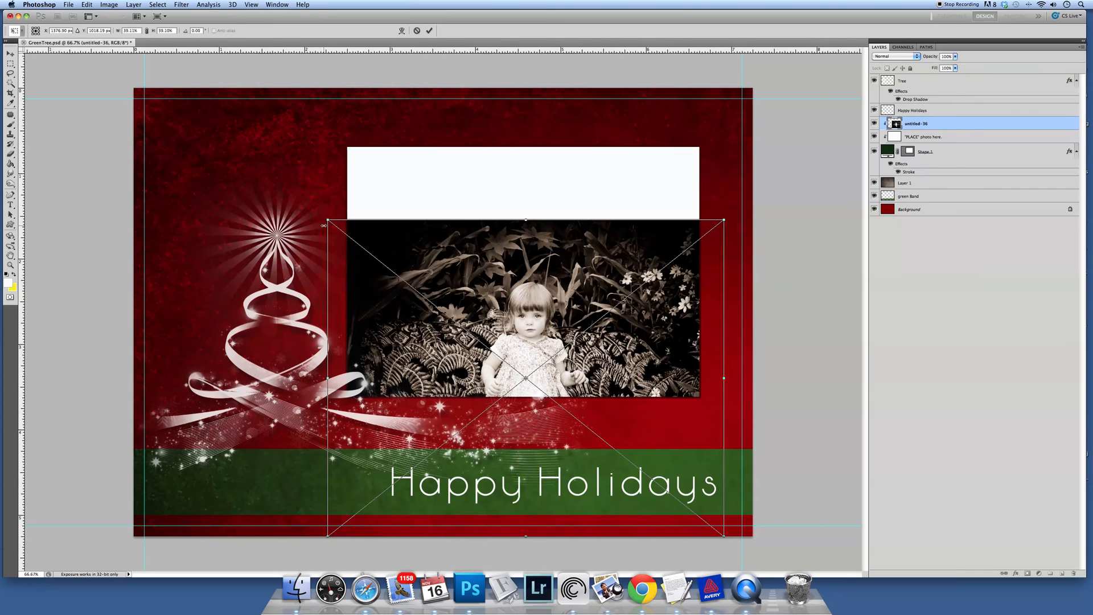
{"action": "mouse_move", "coordinate": [312, 261]}
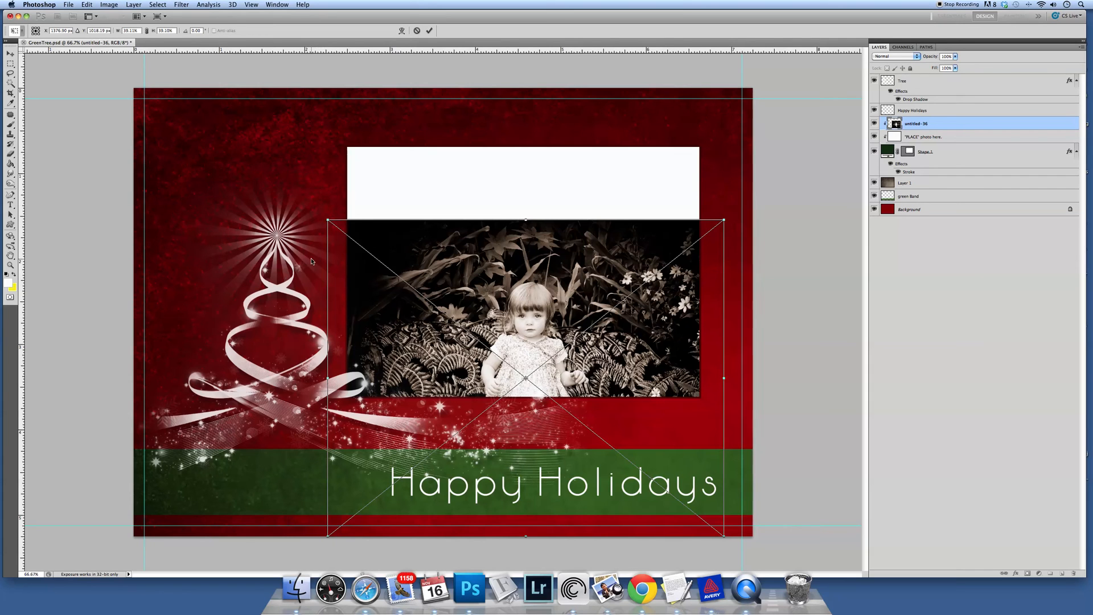
{"action": "mouse_move", "coordinate": [314, 272]}
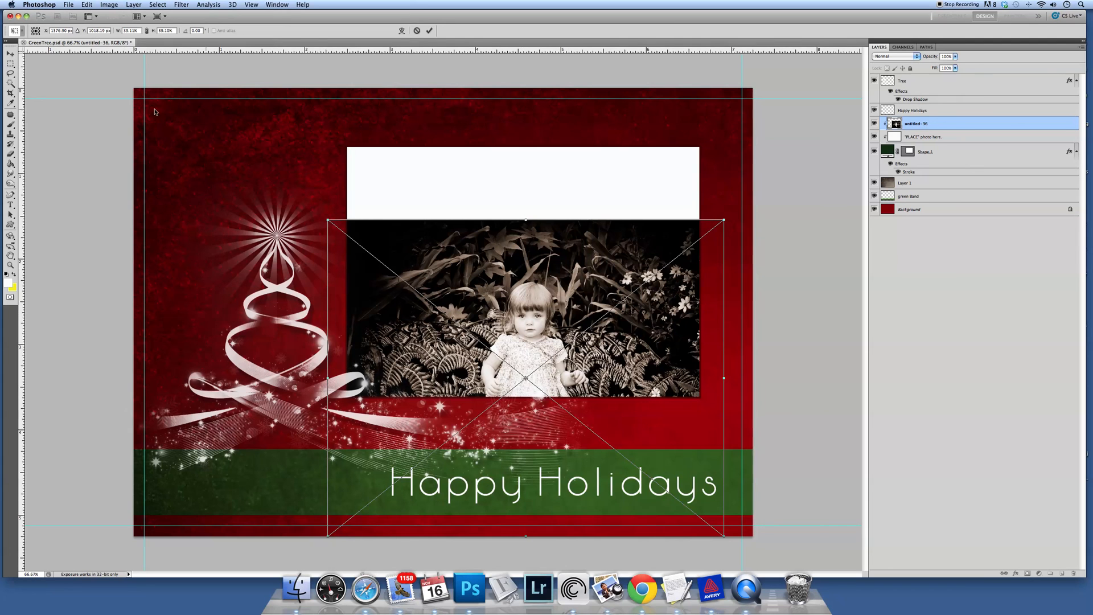
{"action": "mouse_move", "coordinate": [146, 127]}
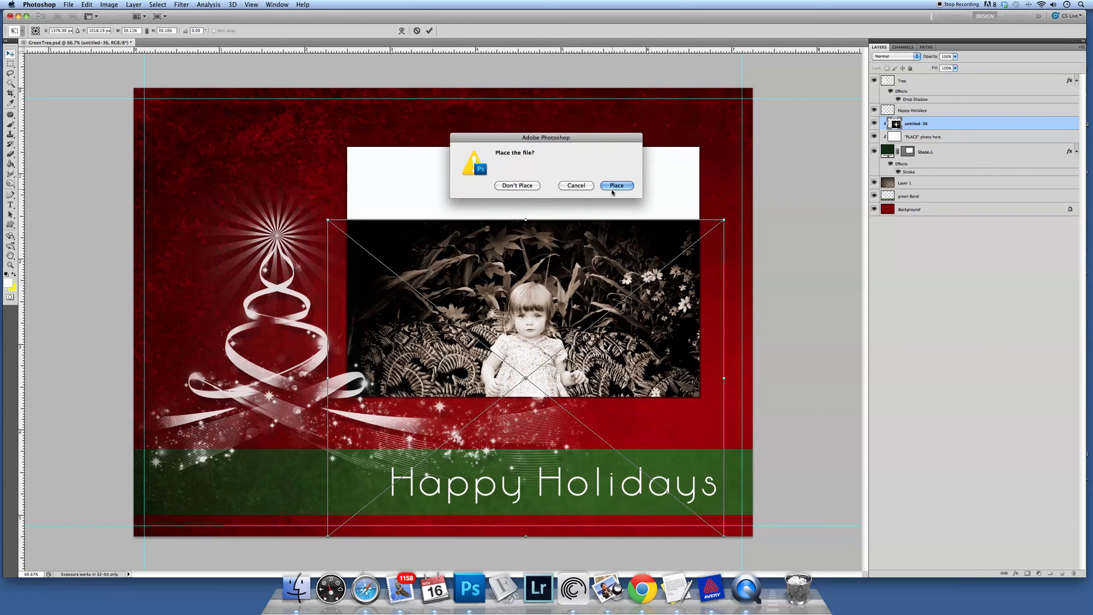
Confirm Place to apply the resized photo transform.
{"action": "left_click", "coordinate": [616, 186]}
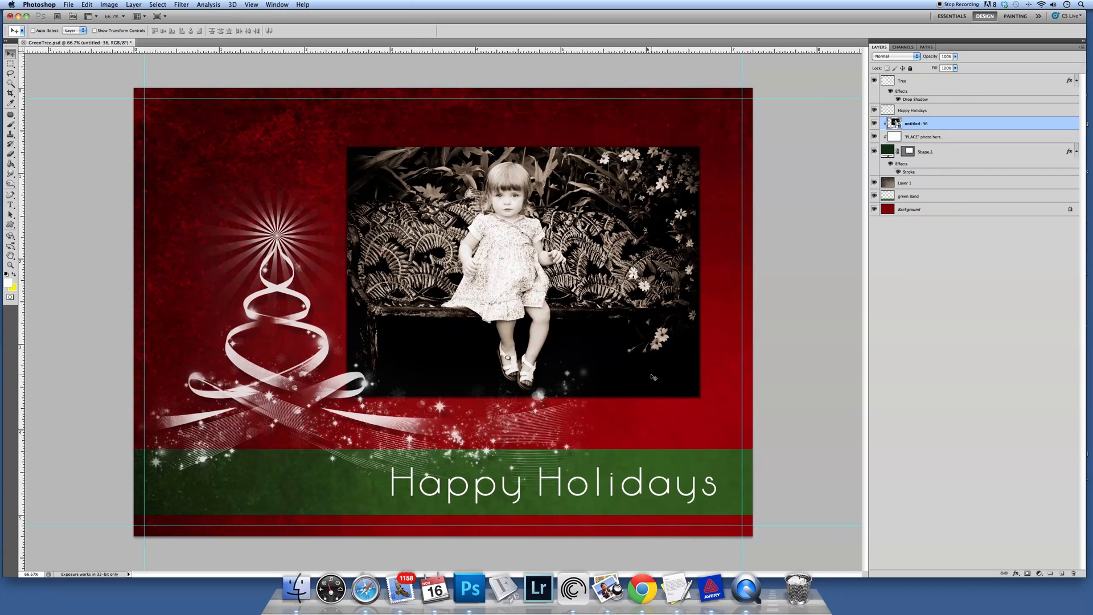
{"action": "mouse_move", "coordinate": [673, 356]}
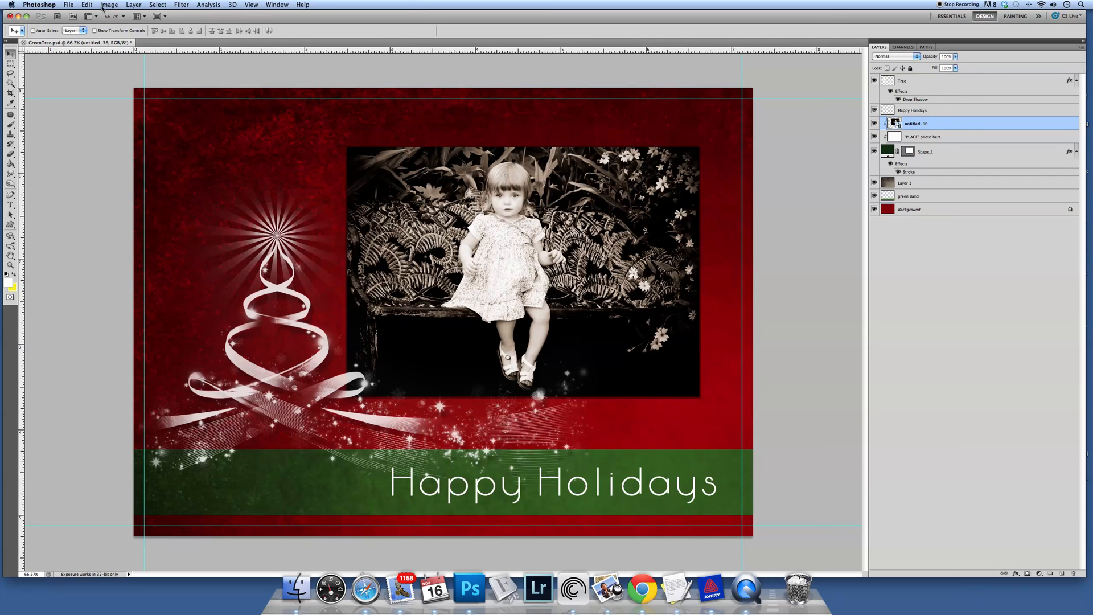
Save As VideoTutorial1.jpg in JPEG format at maximum quality.
{"action": "left_click", "coordinate": [68, 5]}
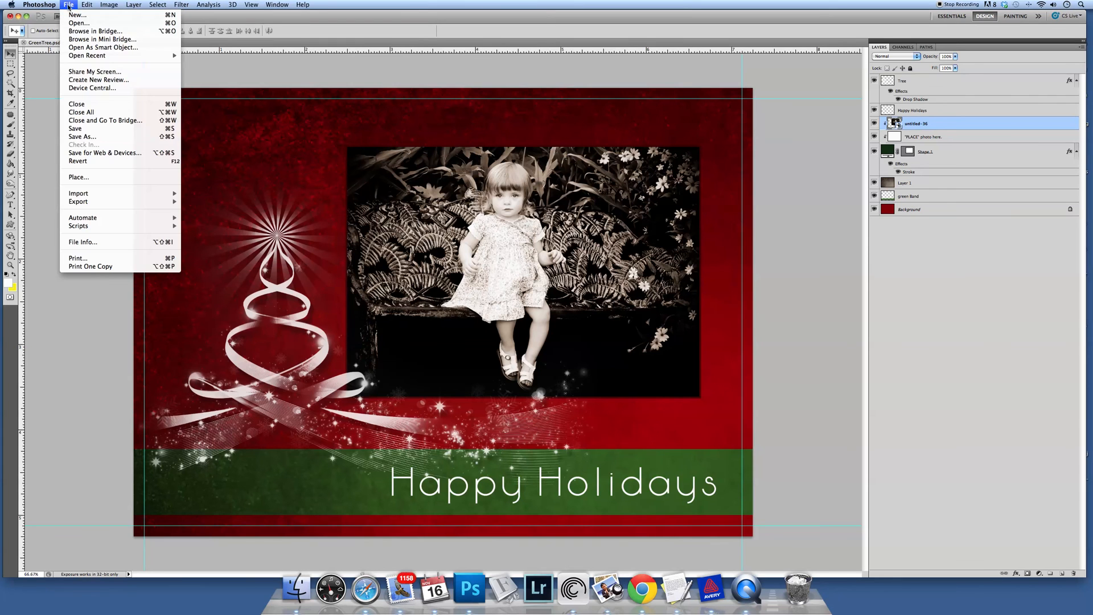
{"action": "left_click", "coordinate": [82, 137]}
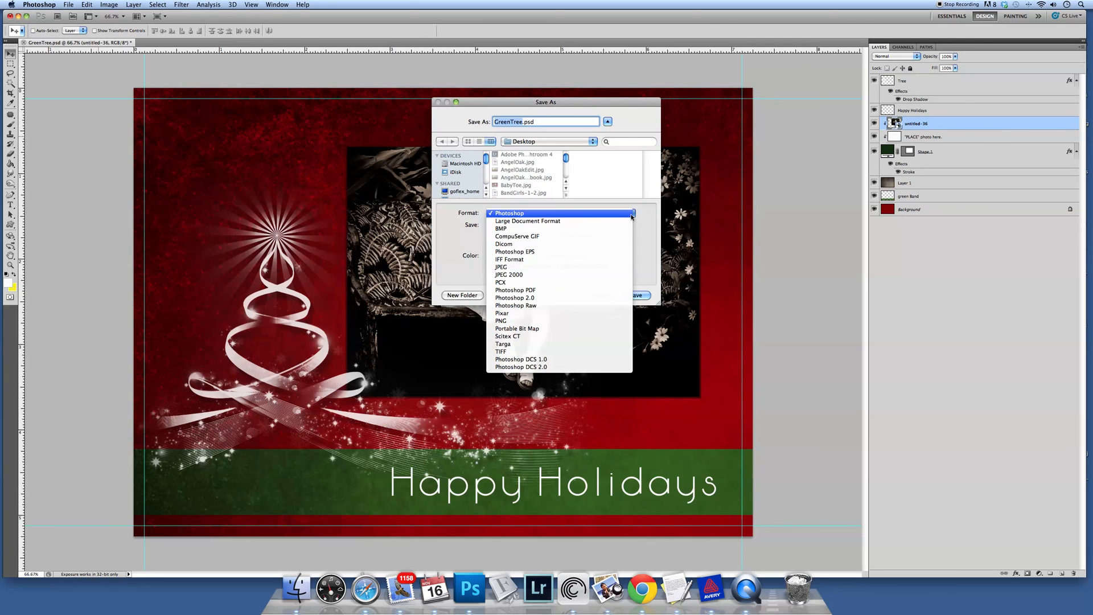
{"action": "left_click", "coordinate": [500, 267]}
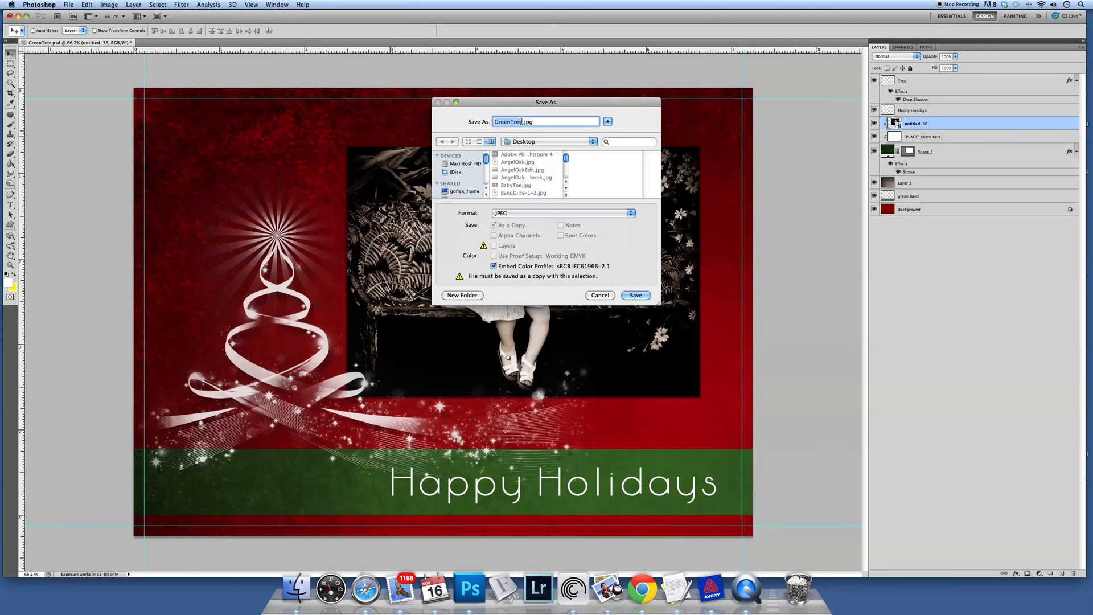
{"action": "mouse_move", "coordinate": [664, 127]}
{"action": "type", "text": "VideoTutorial1"}
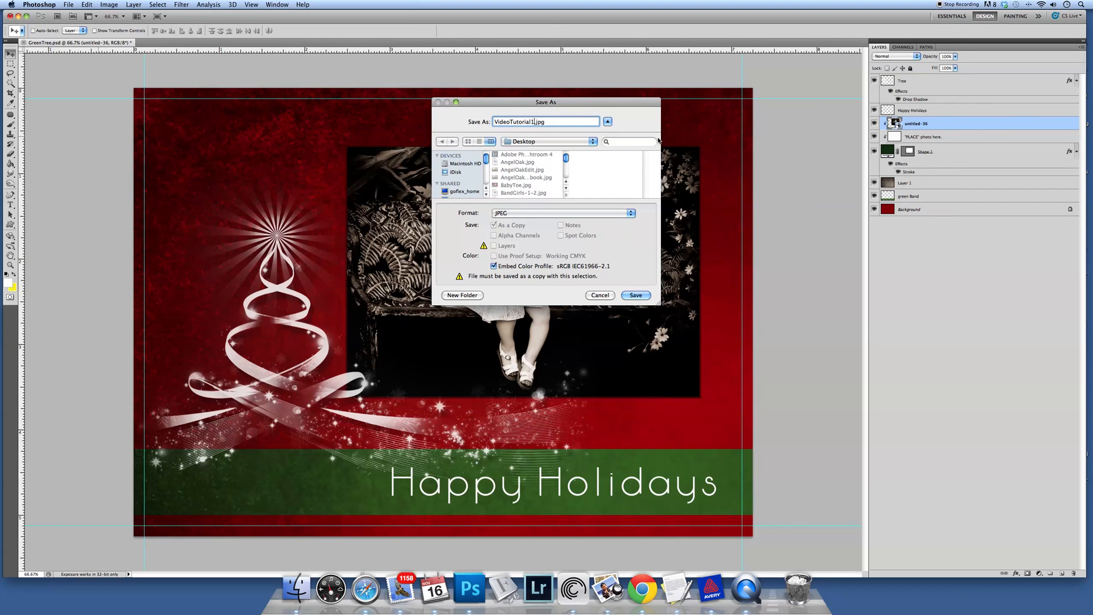
{"action": "left_click", "coordinate": [634, 295]}
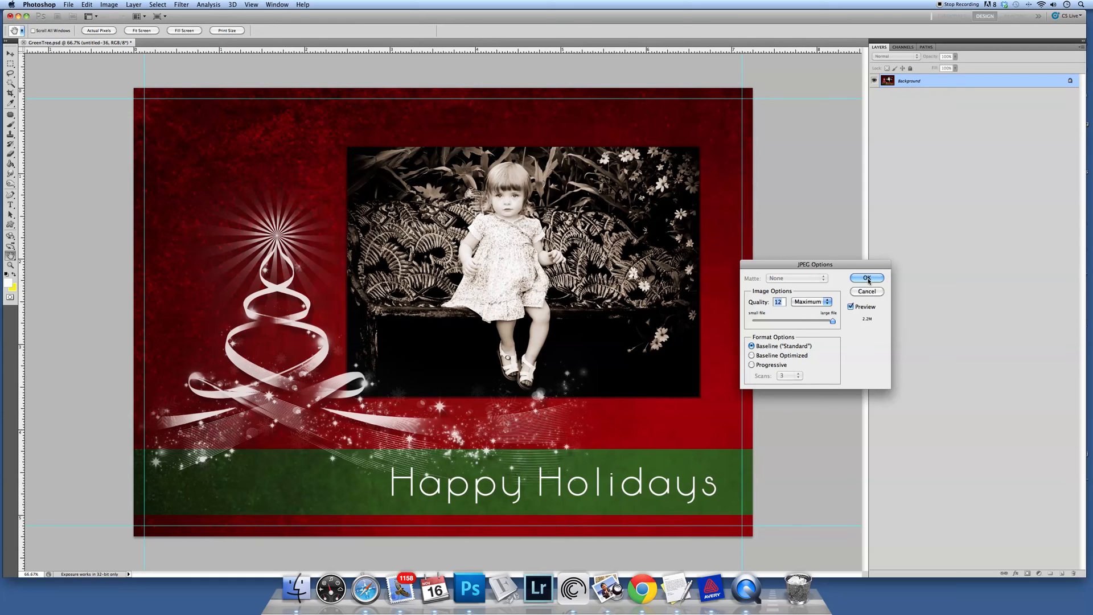
{"action": "left_click", "coordinate": [866, 277]}
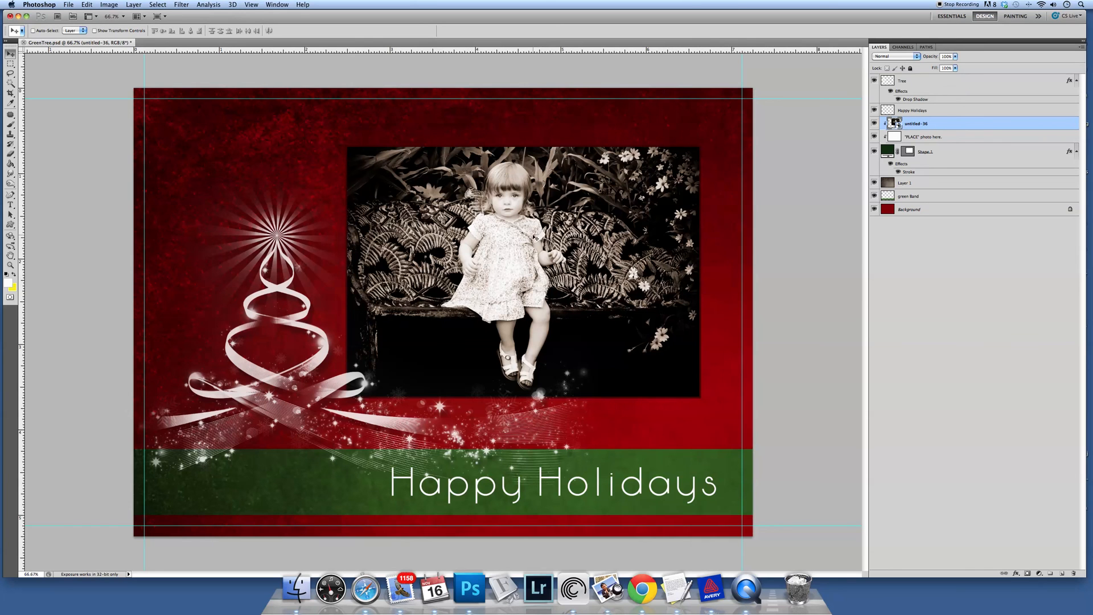
{"action": "mouse_move", "coordinate": [117, 163]}
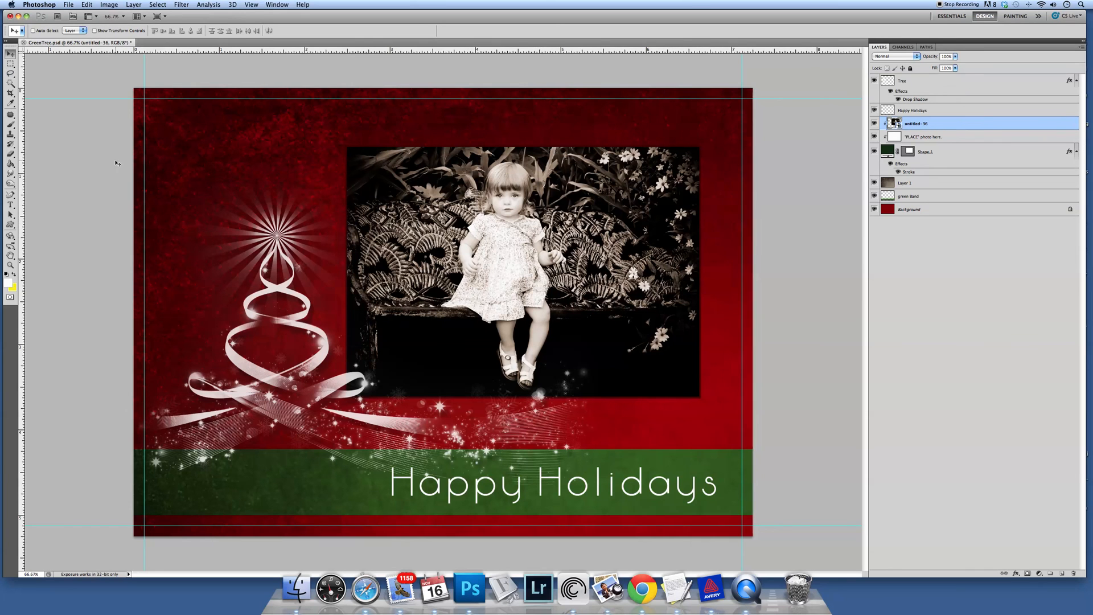
Close the GreenTree.psd card document from the File menu.
{"action": "left_click", "coordinate": [69, 5]}
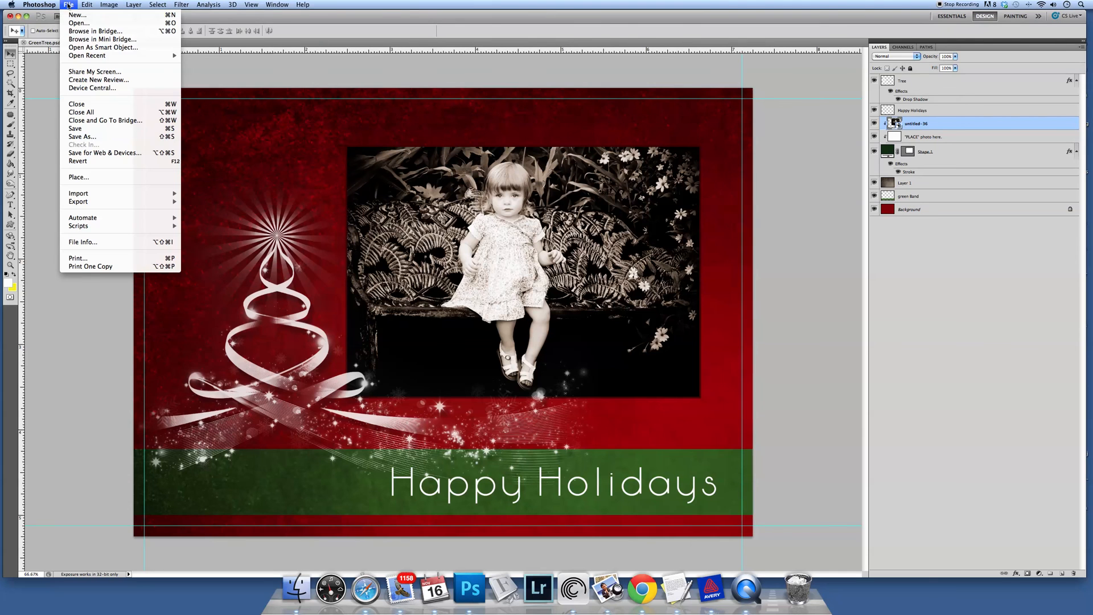
{"action": "mouse_move", "coordinate": [91, 128]}
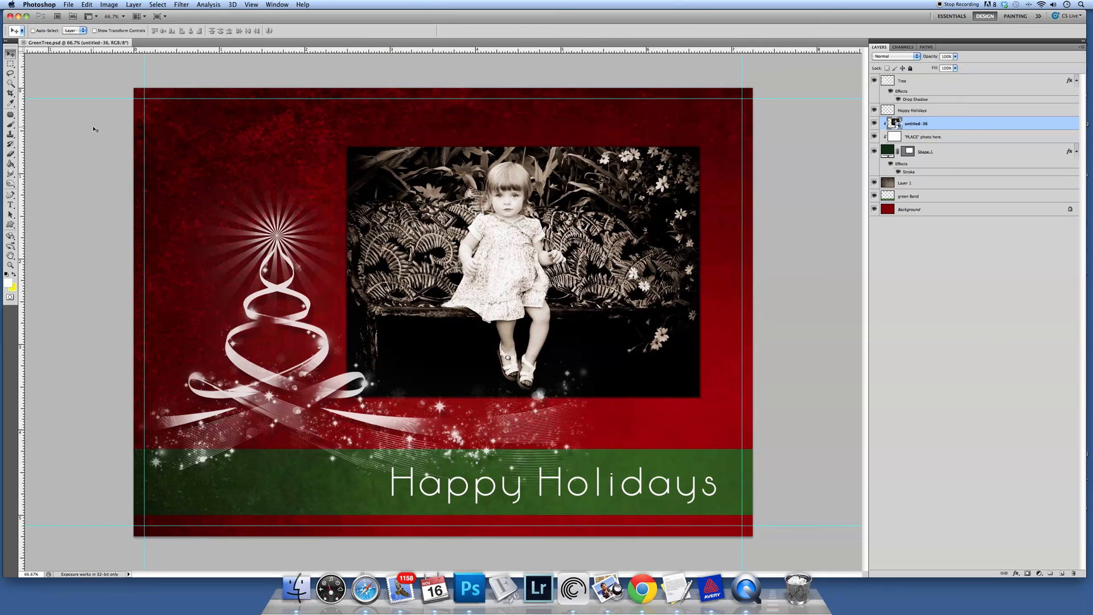
{"action": "left_click", "coordinate": [68, 5]}
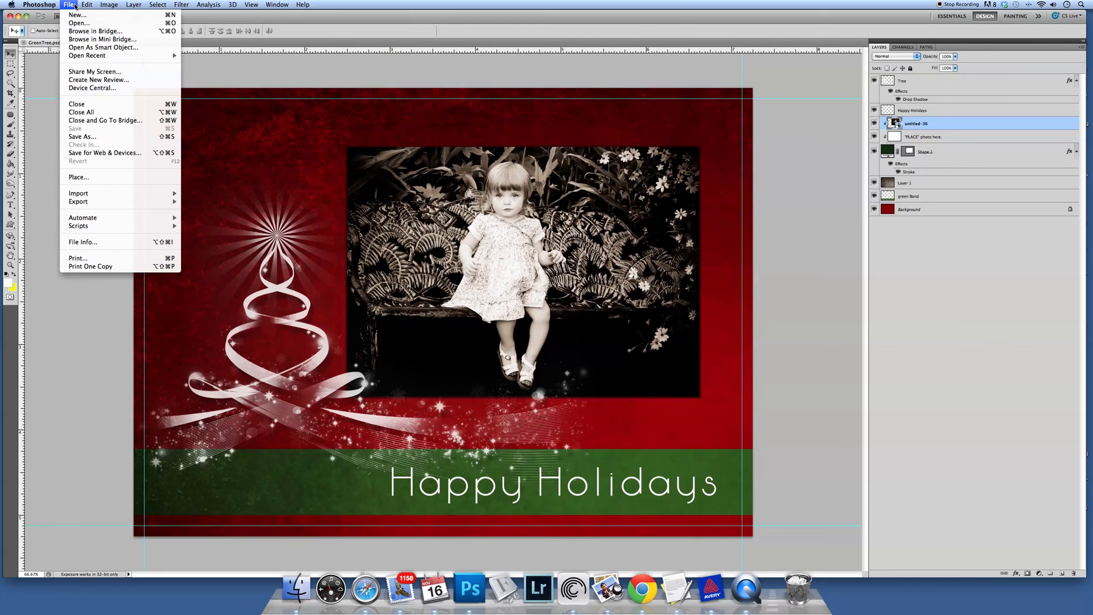
{"action": "left_click", "coordinate": [77, 103]}
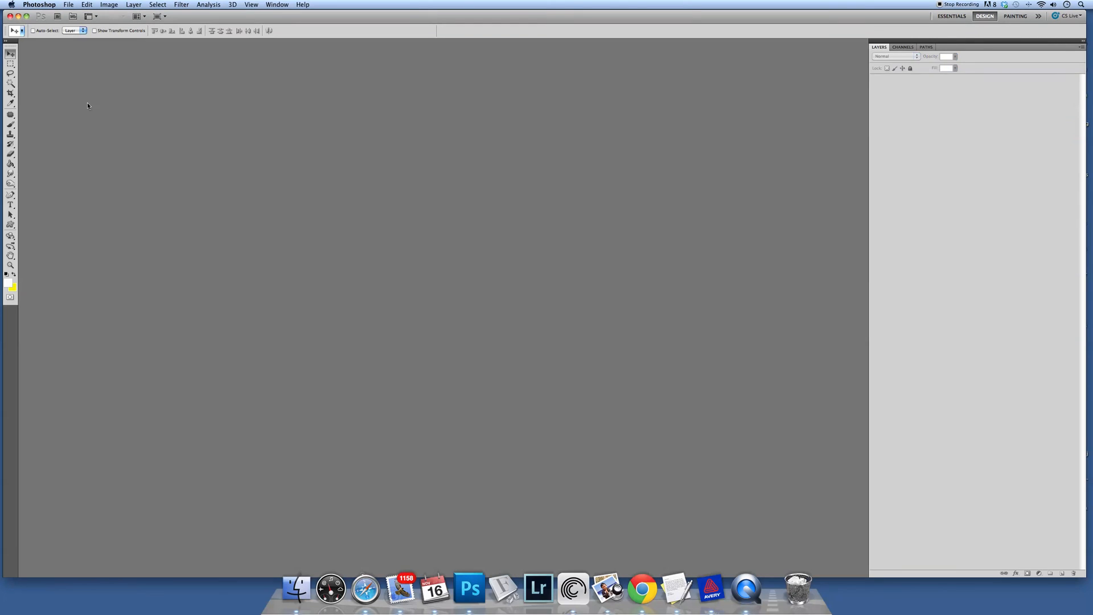